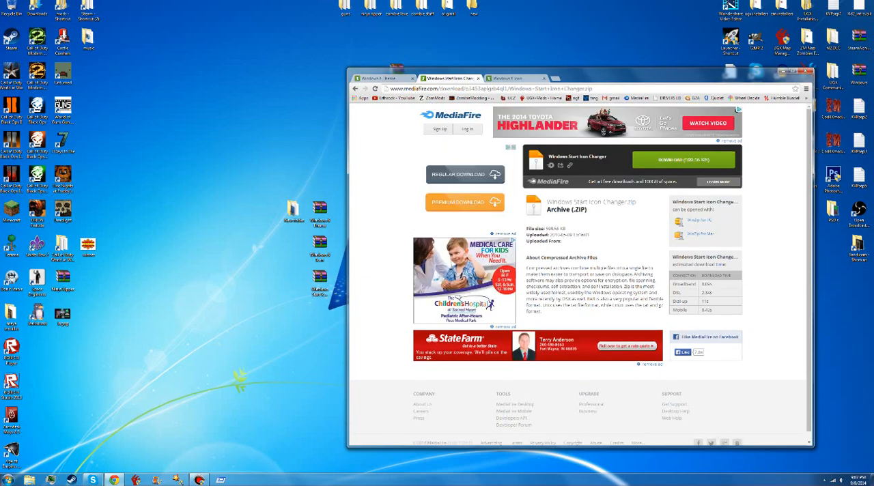
# Step: Switch to the Windows 8.zip MediaFire download page in the other browser tab
pyautogui.click(512, 78)
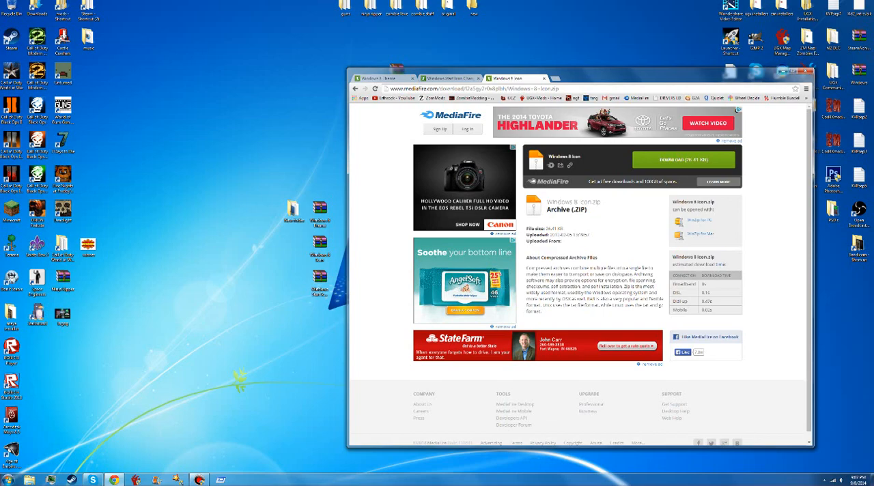
# Step: Download the Windows 8 theme archive, extract both archives with WinRAR and close the WinRAR windows
pyautogui.click(791, 71)
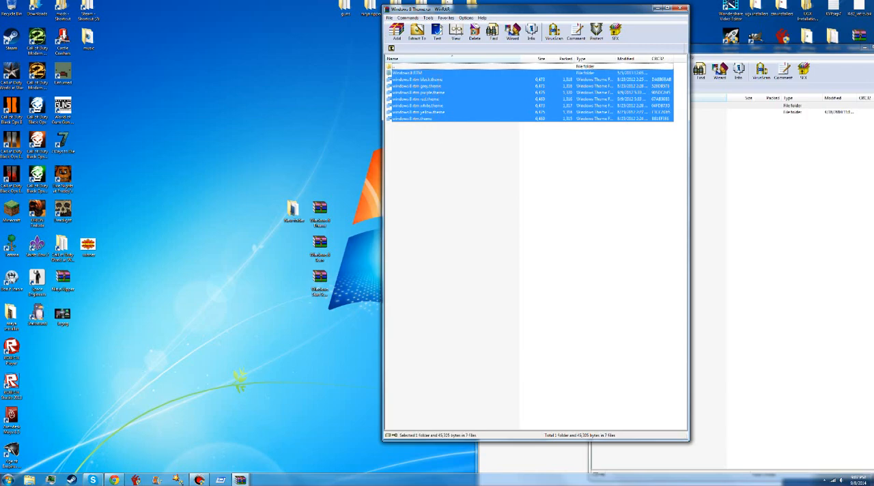
pyautogui.click(418, 32)
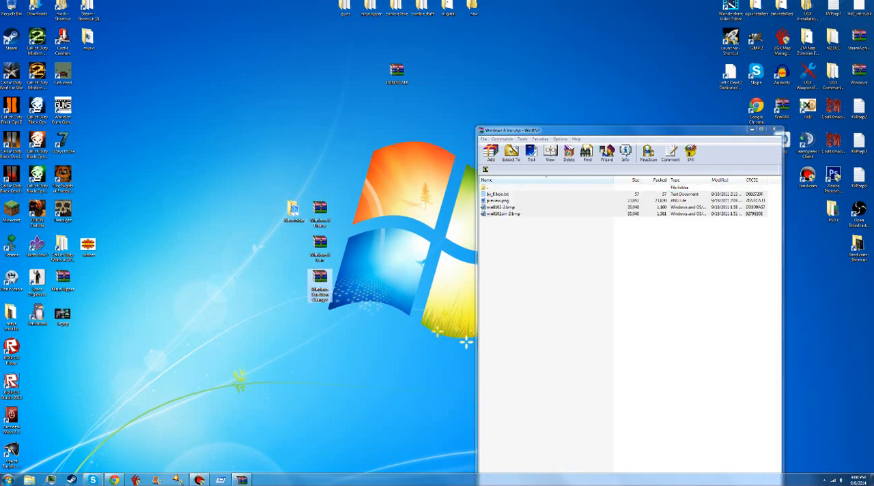
pyautogui.click(776, 130)
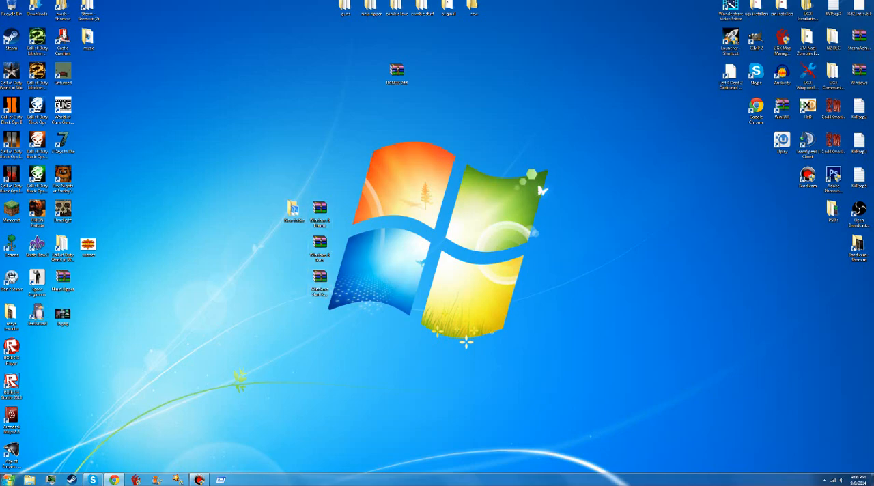
# Step: From Start > Computer, go into BOOTCAMP (C:) and then the Windows folder
pyautogui.click(8, 479)
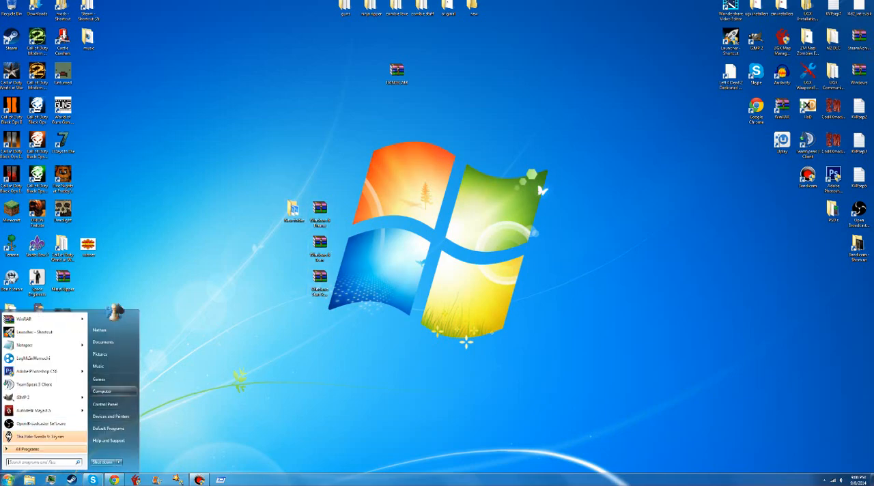
pyautogui.click(102, 391)
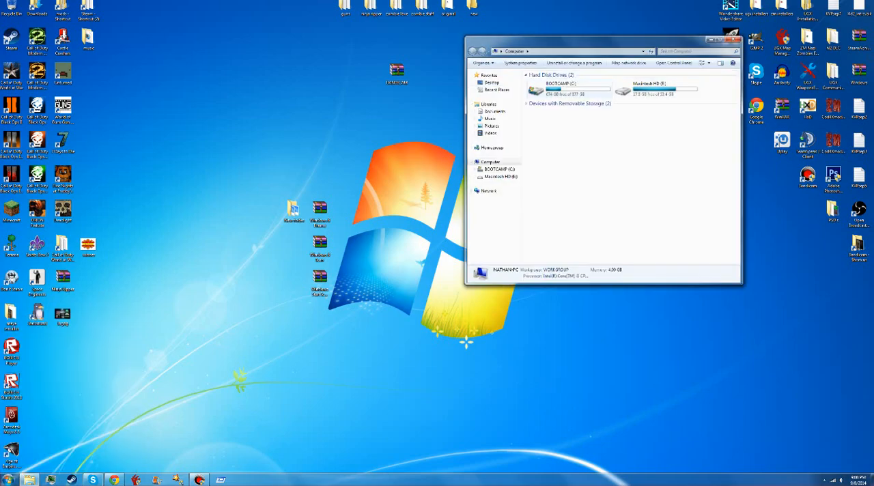
pyautogui.doubleClick(568, 88)
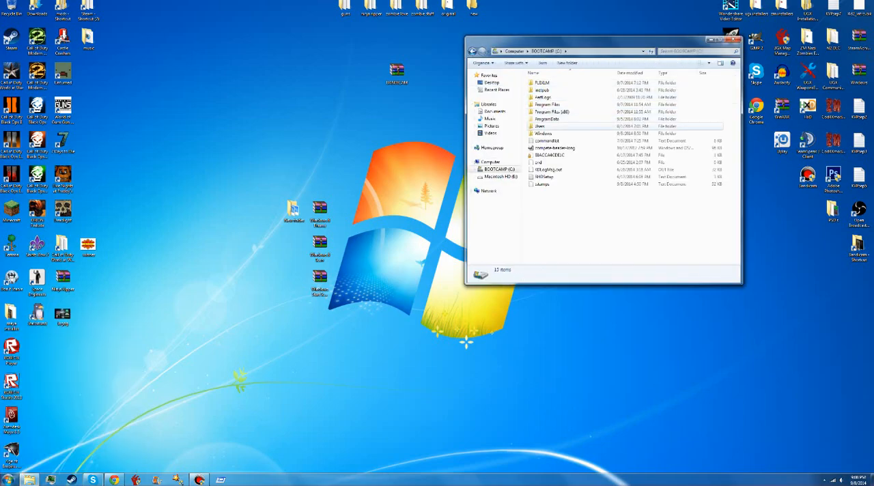
pyautogui.doubleClick(544, 133)
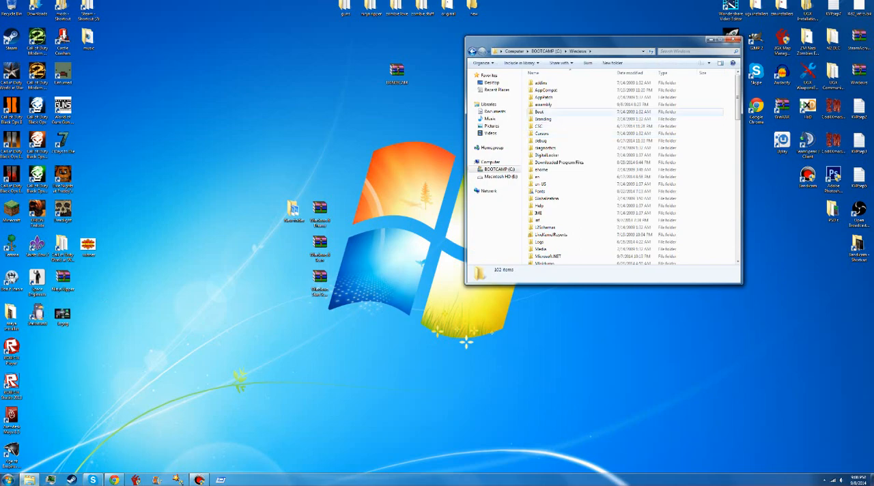
# Step: Scroll down the Windows folder to reach the Resources folder
pyautogui.scroll(-3)
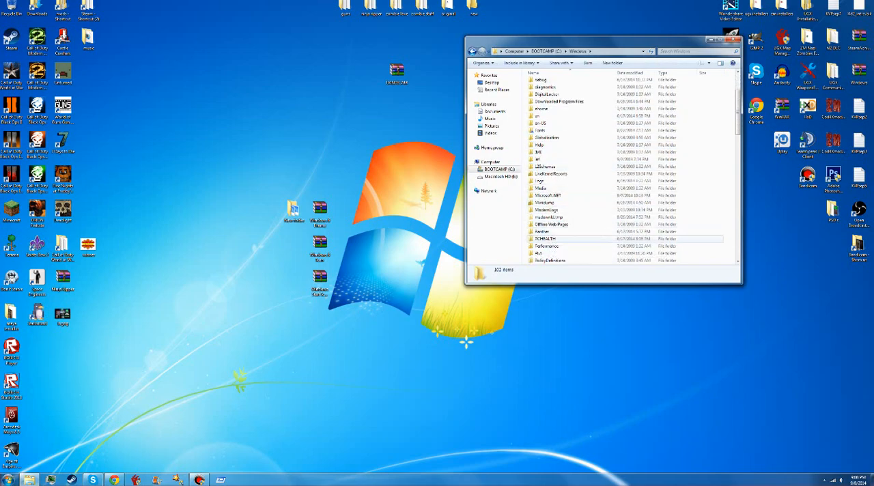
pyautogui.scroll(-3)
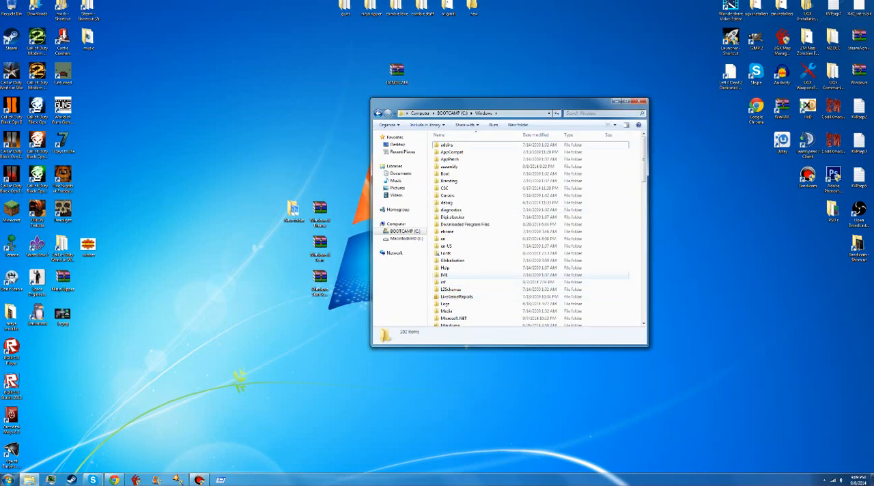
pyautogui.scroll(-3)
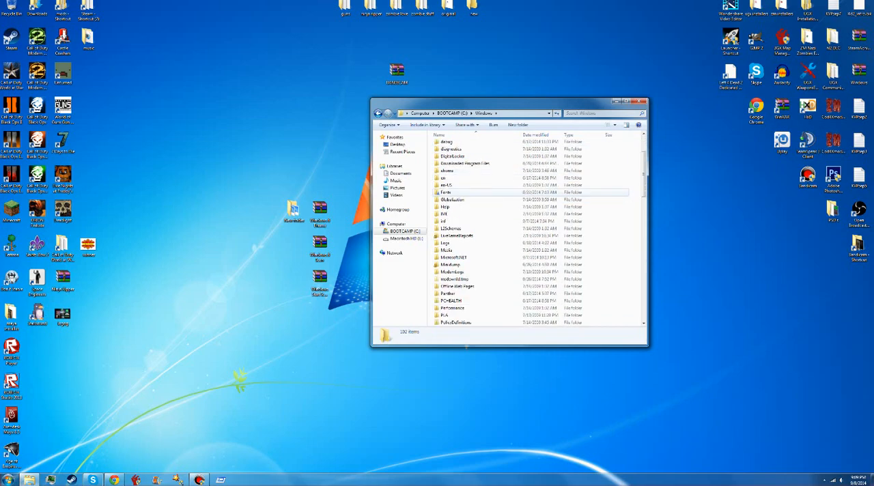
pyautogui.scroll(-3)
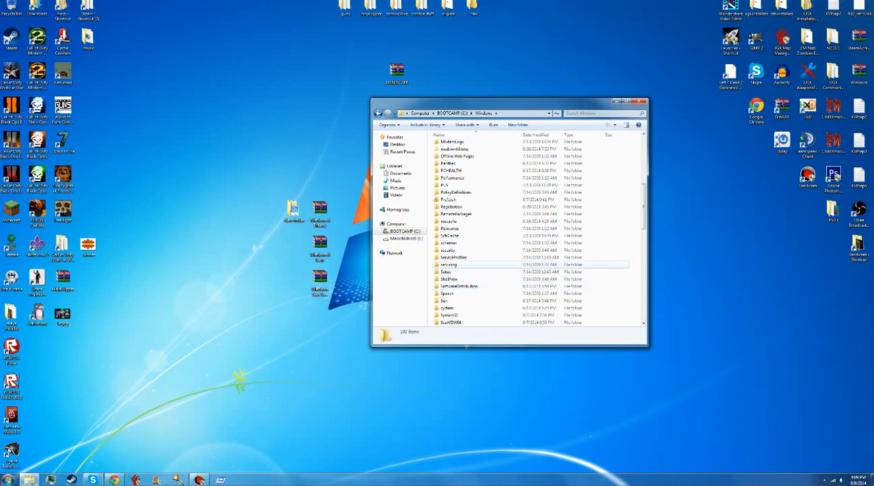
pyautogui.scroll(-3)
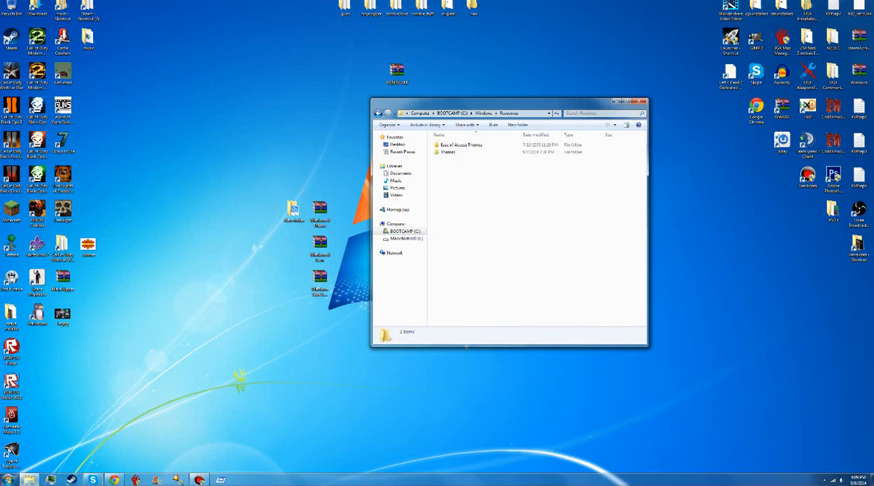
# Step: Enter the Themes folder and move the extracted Windows 8 theme files into it, raising a name conflict
pyautogui.click(448, 152)
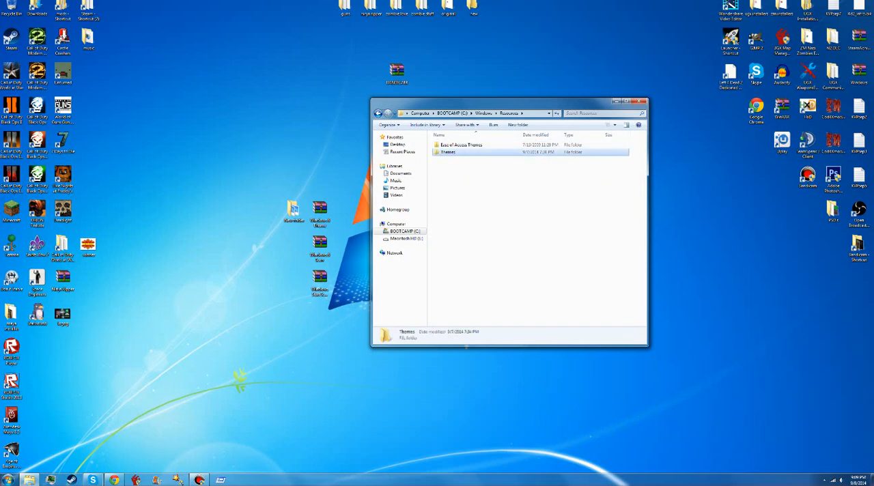
pyautogui.doubleClick(448, 153)
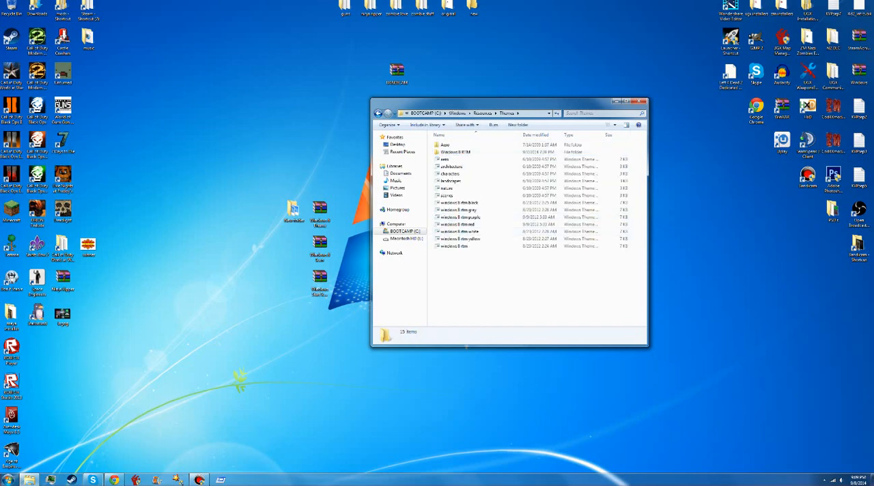
pyautogui.press('ctrl+a')
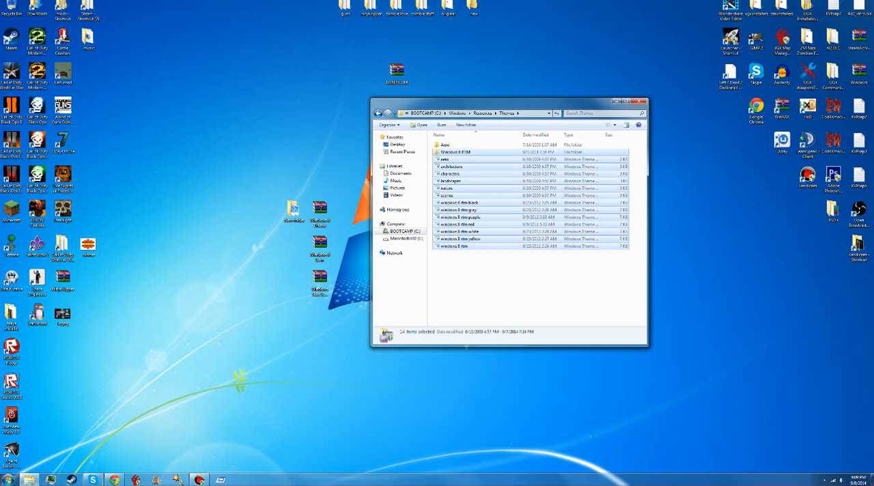
pyautogui.click(446, 145)
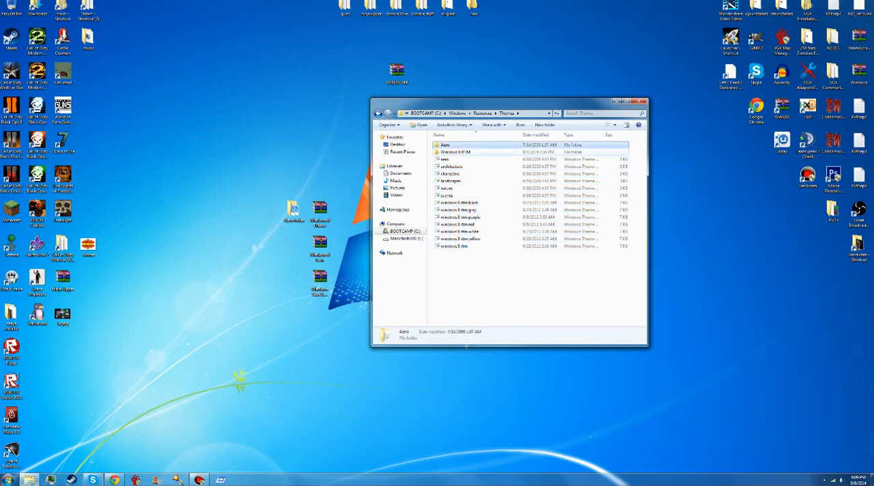
pyautogui.click(452, 165)
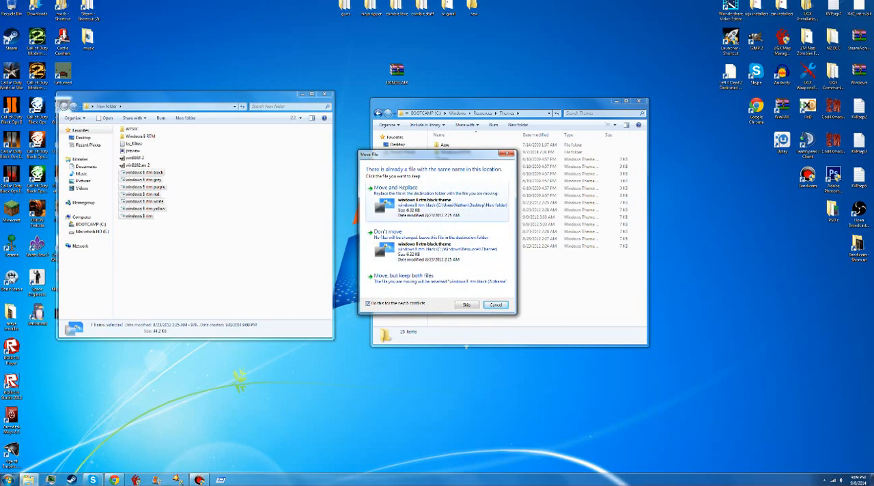
# Step: Resolve the conflicts with Move and Replace for all items, close Themes and go to Personalization
pyautogui.click(396, 194)
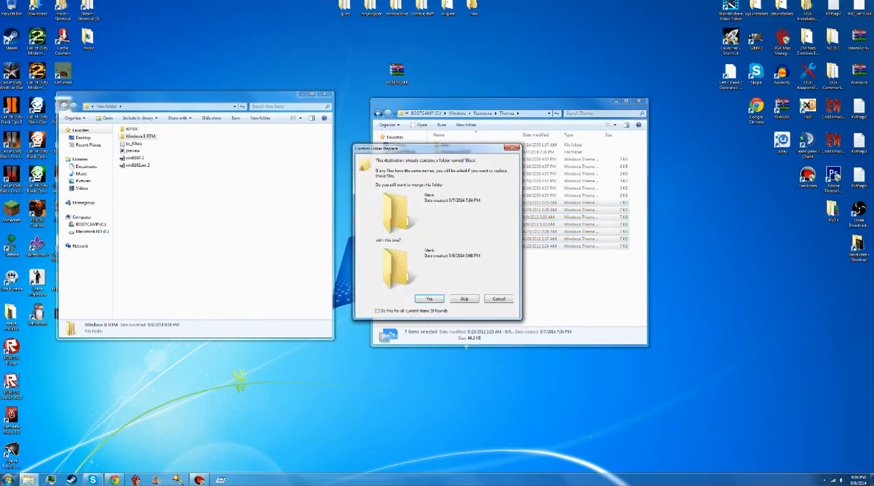
pyautogui.click(377, 310)
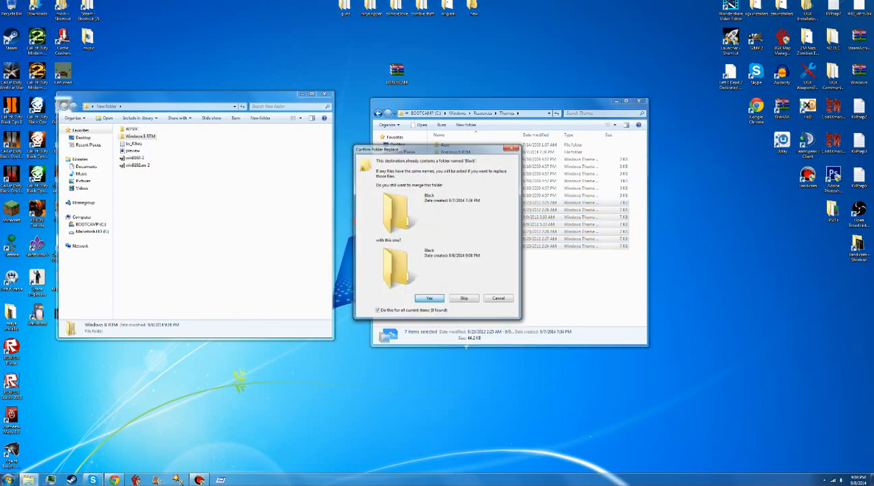
pyautogui.click(429, 297)
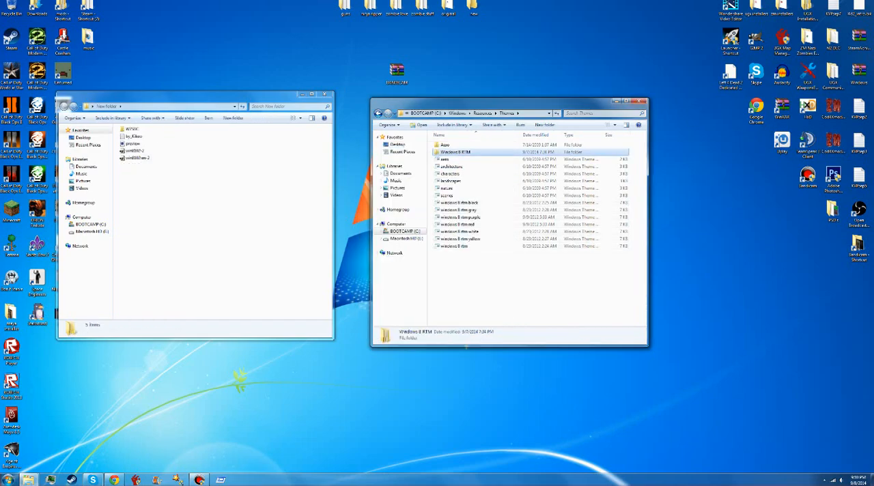
pyautogui.click(645, 101)
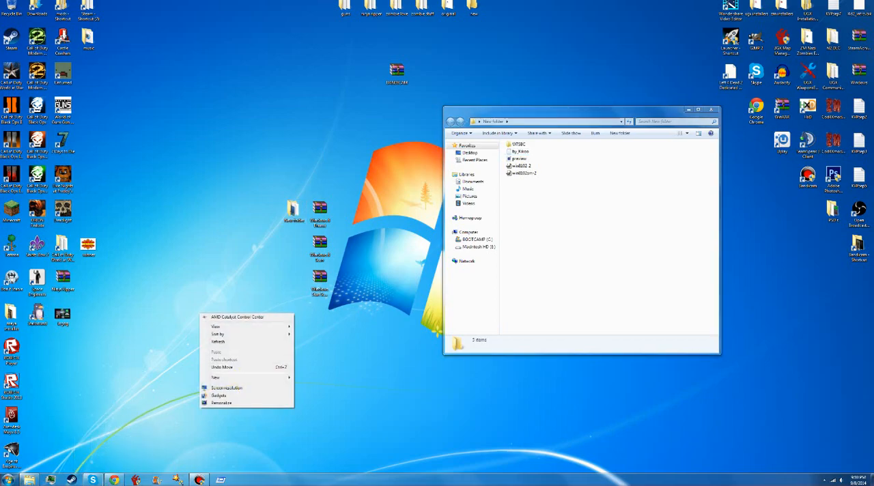
pyautogui.click(221, 402)
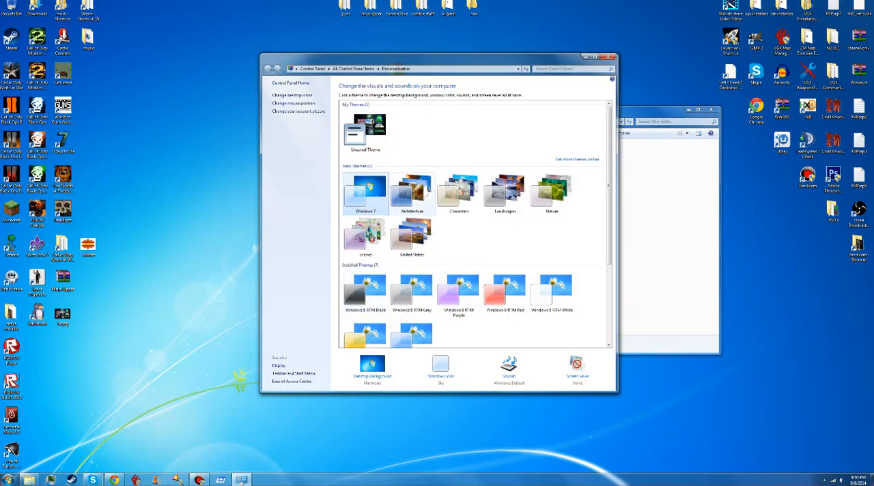
# Step: Scroll to Installed Themes and apply the Windows 8 RTM theme, giving the blue flower wallpaper
pyautogui.click(413, 191)
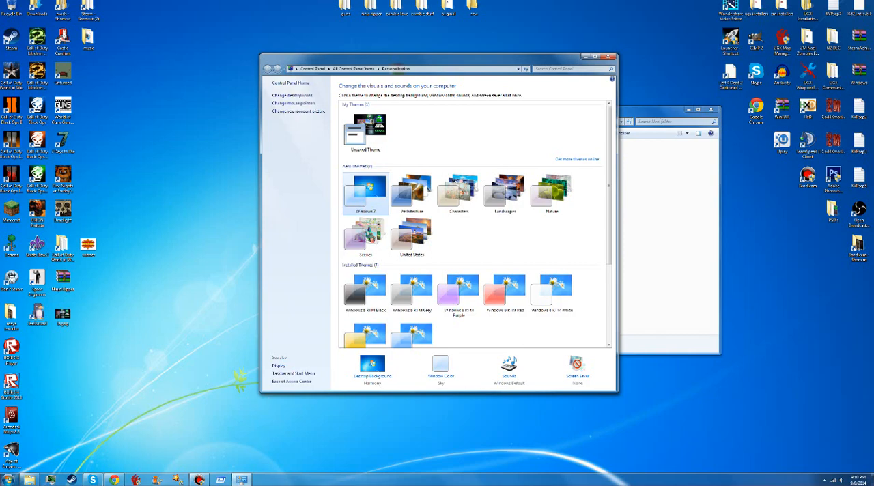
pyautogui.scroll(-3)
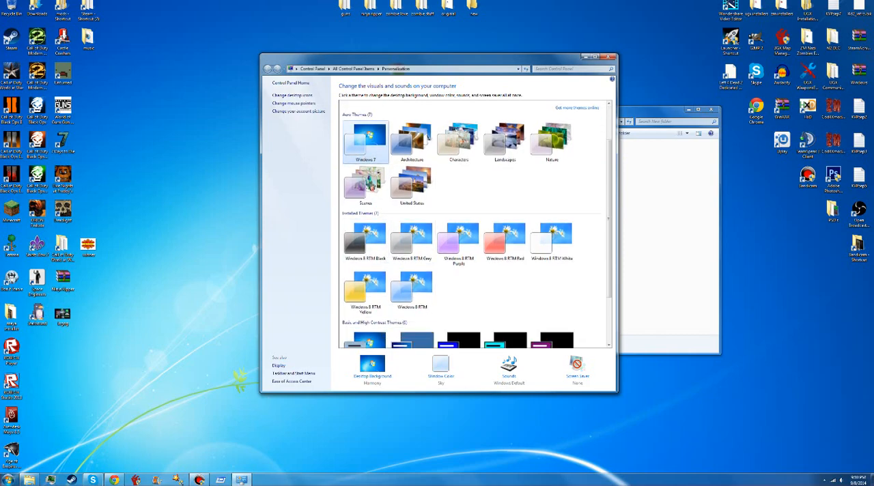
pyautogui.scroll(-3)
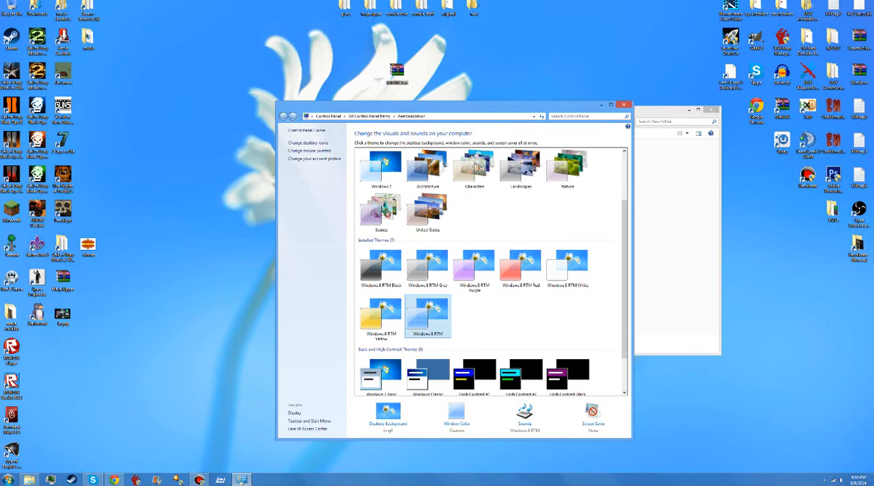
# Step: Drag the Personalization window by its title bar down and to the left
pyautogui.moveTo(451, 104); pyautogui.dragTo(450, 87)
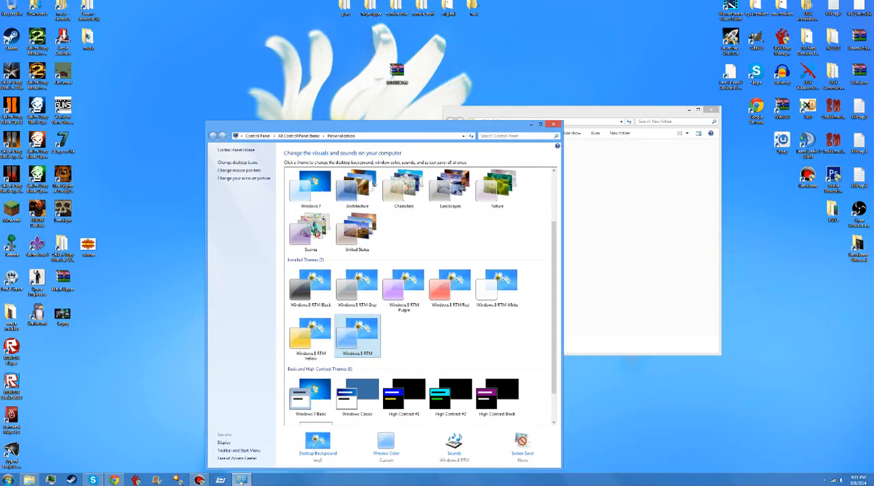
# Step: Bring up the right-click menu of the image file on the desktop to set it as background
pyautogui.rightClick(62, 107)
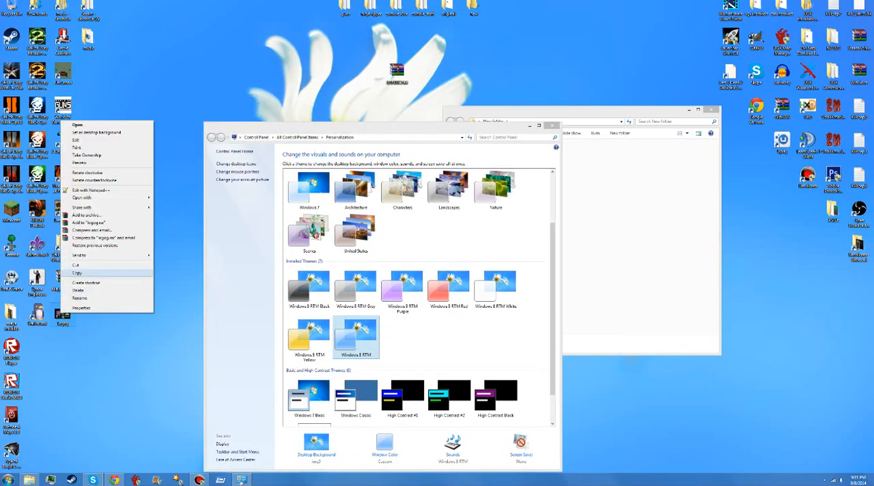
pyautogui.moveTo(95, 132)
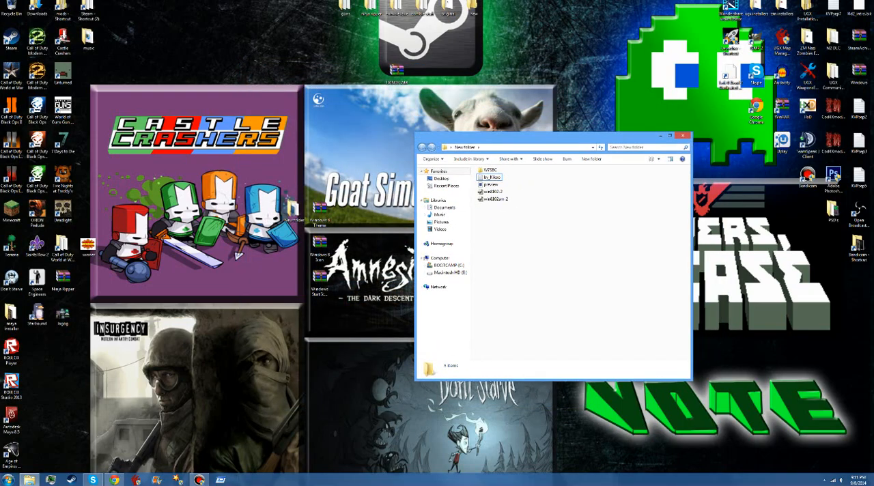
# Step: Enter the extracted folder and launch Windows 7 Start Button Changer
pyautogui.doubleClick(491, 169)
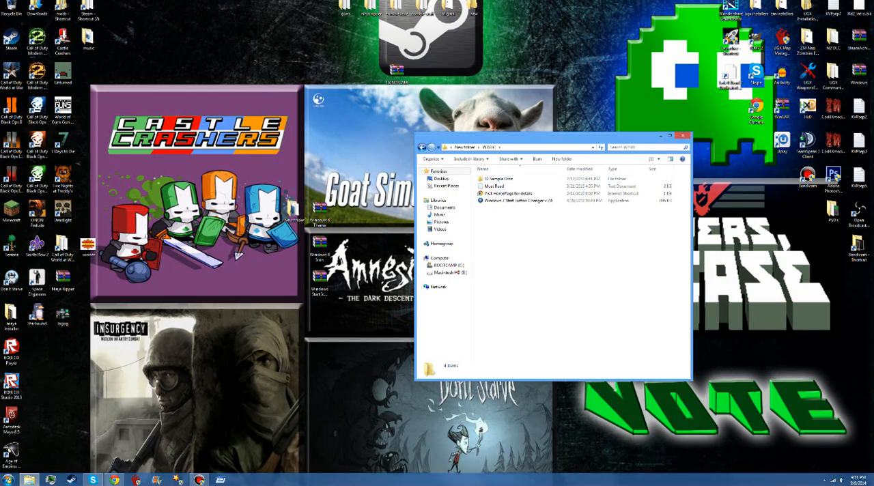
pyautogui.moveTo(517, 201)
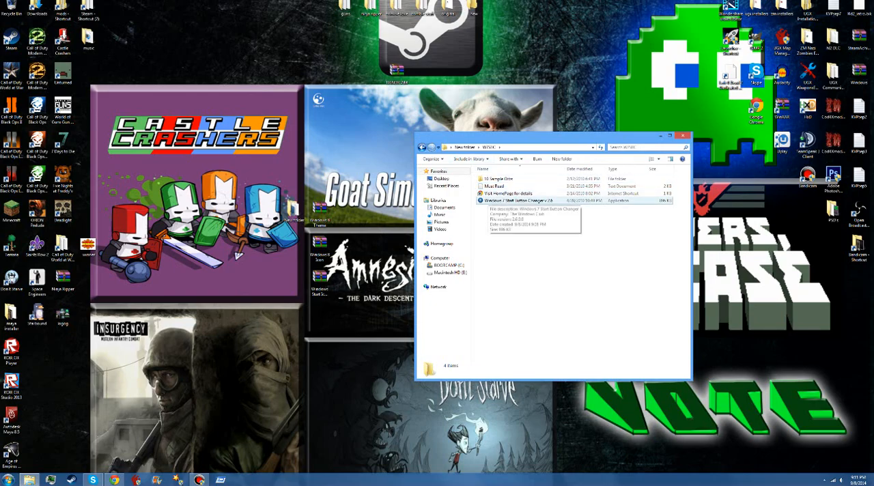
pyautogui.rightClick(508, 199)
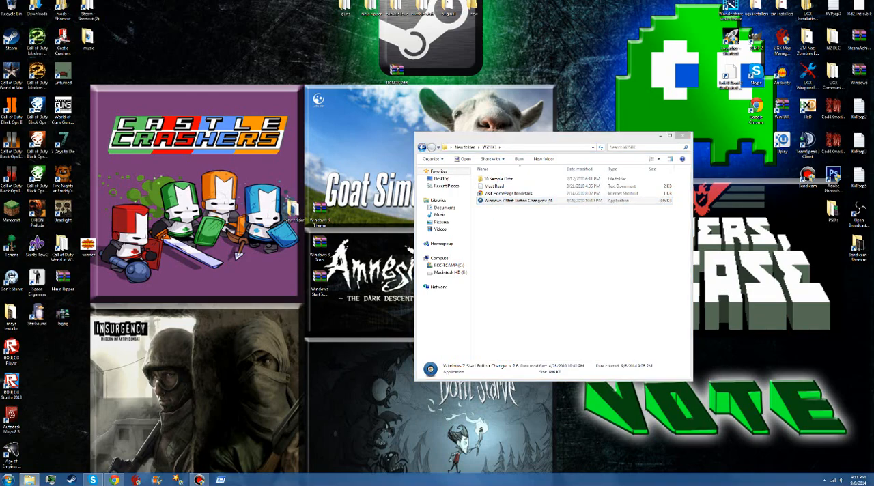
pyautogui.doubleClick(509, 199)
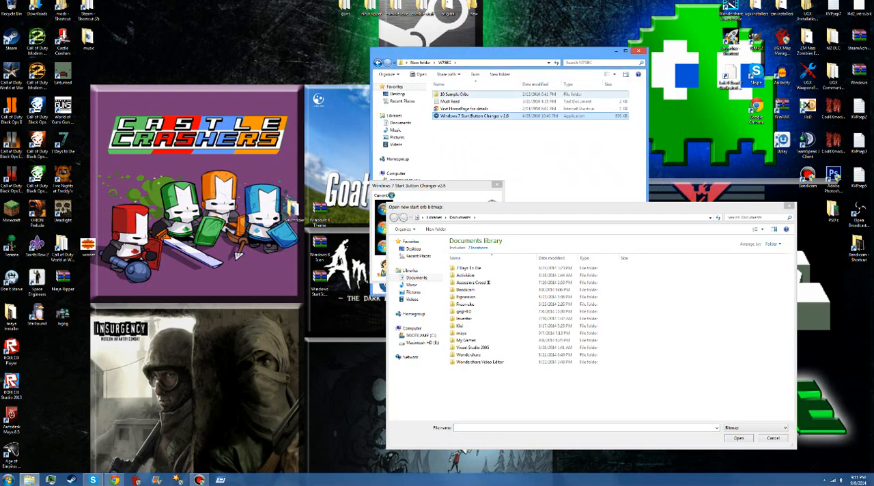
# Step: In the Open dialog, browse Desktop > New folder into the sample orbs folder
pyautogui.click(473, 281)
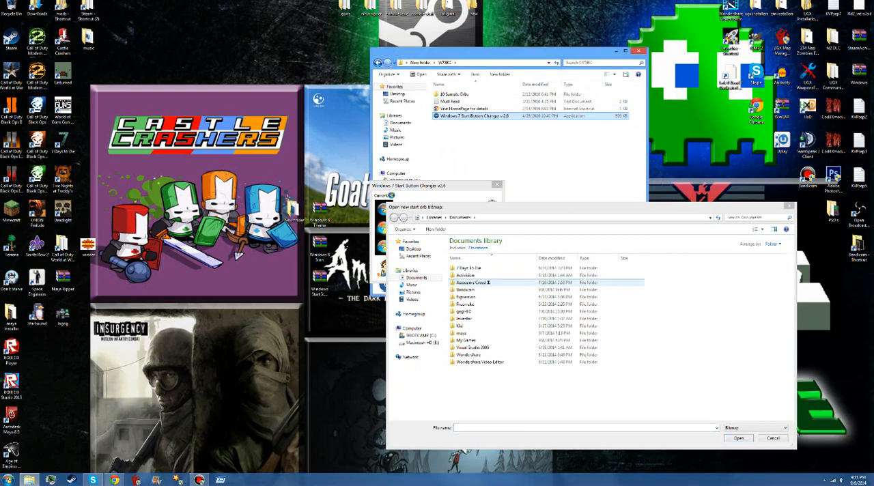
pyautogui.click(413, 248)
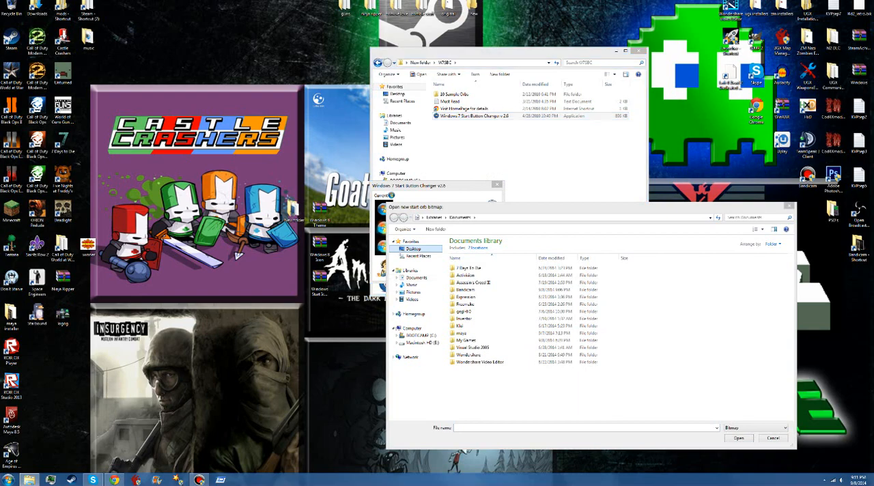
pyautogui.click(412, 249)
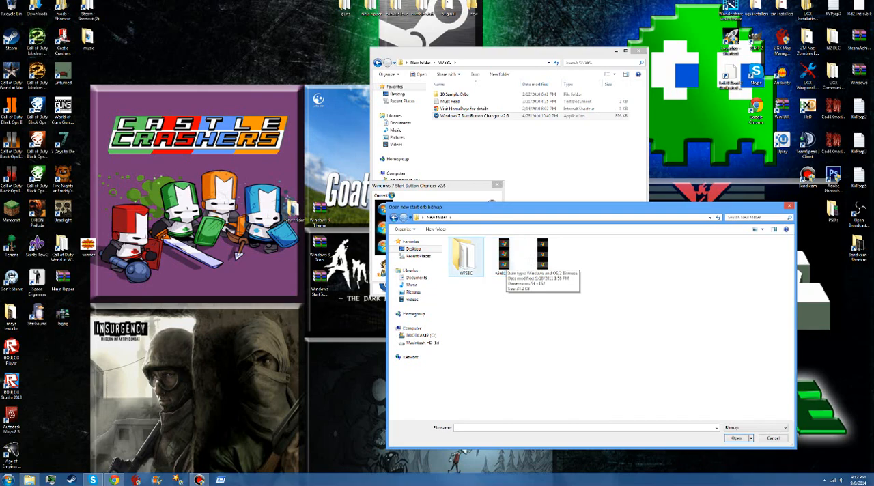
pyautogui.doubleClick(467, 255)
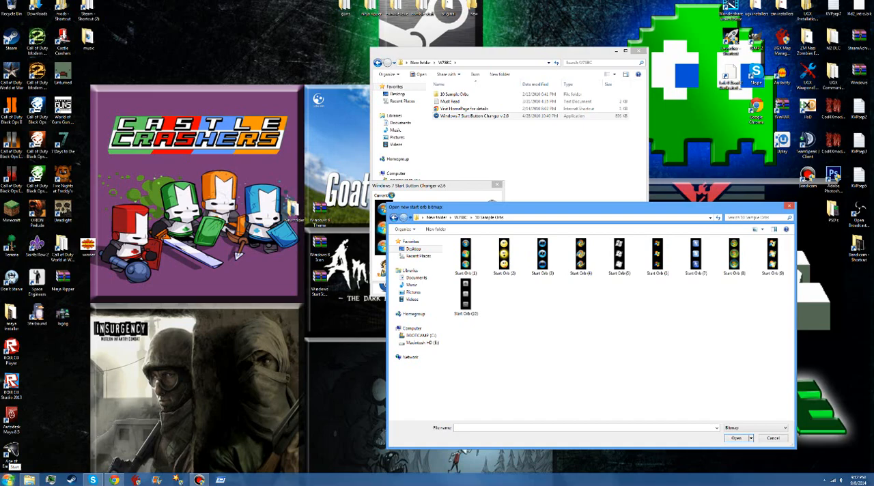
# Step: Check the orb via the Start menu, return to the custom orbs folder and close the picker
pyautogui.click(504, 253)
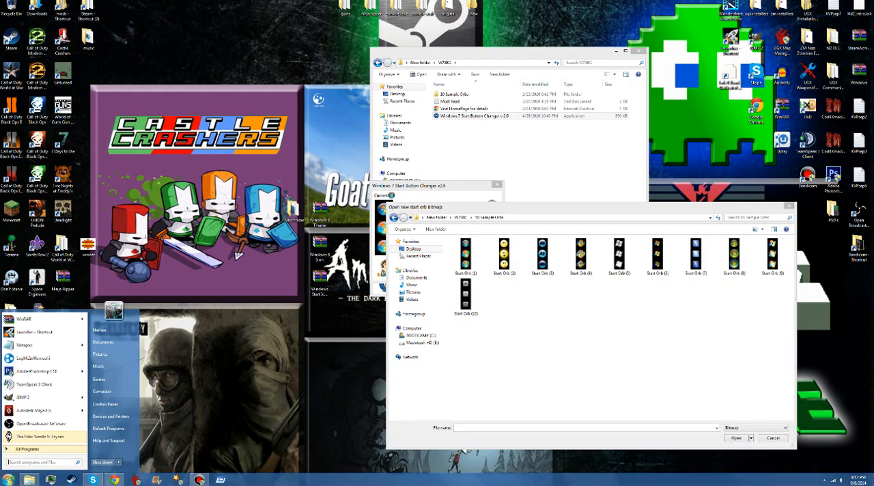
pyautogui.click(504, 253)
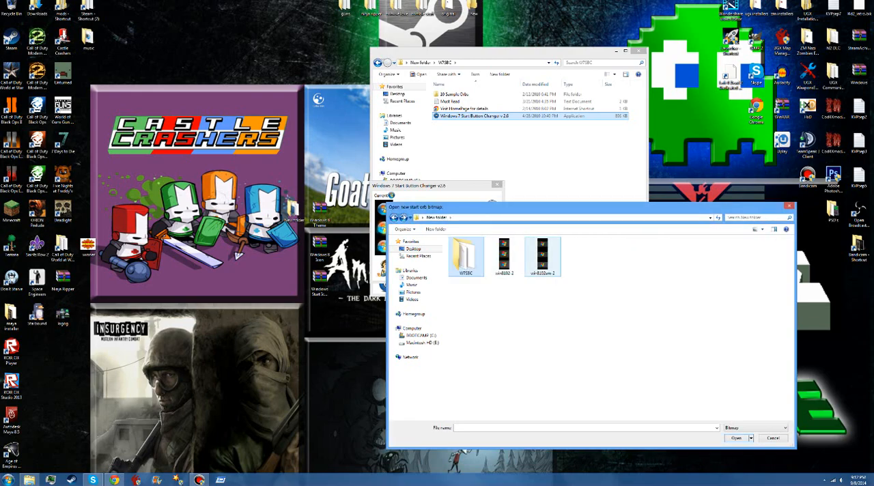
pyautogui.click(504, 257)
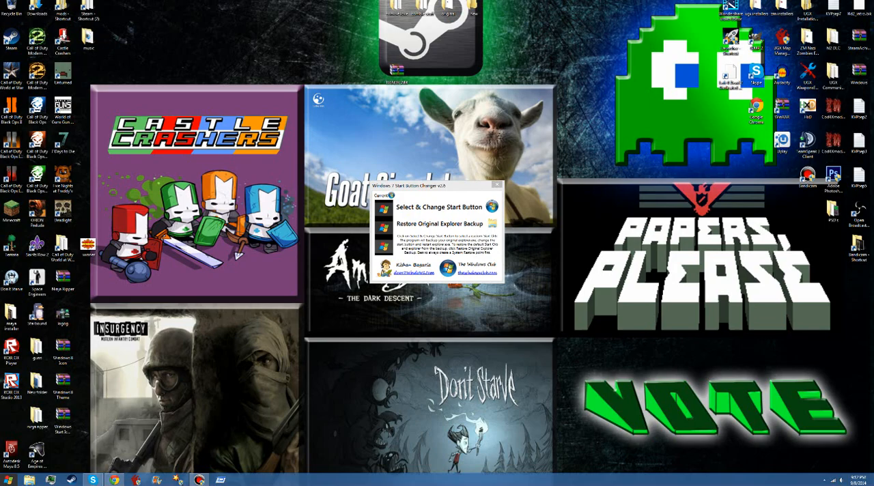
# Step: Bring up the start orb image picker from Windows 7 Start Button Changer
pyautogui.click(5, 481)
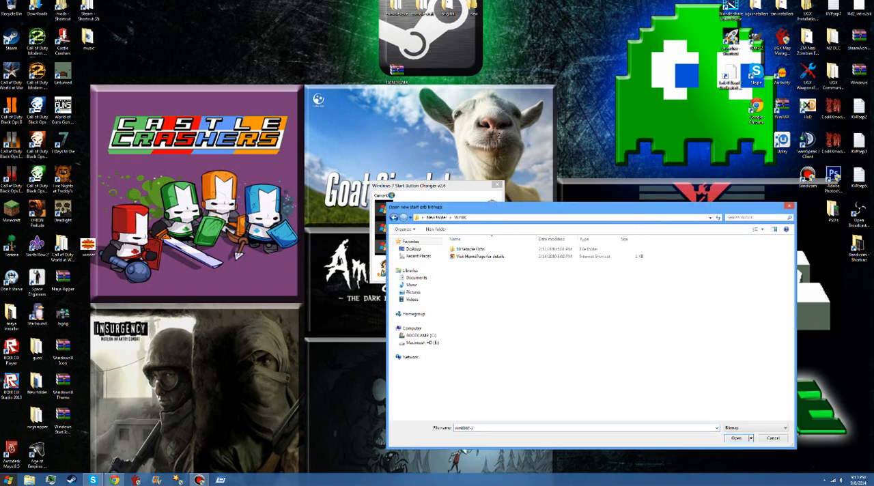
# Step: Choose a Start Orb bitmap from the W7 Sample Orbs folder as the new start button
pyautogui.doubleClick(468, 249)
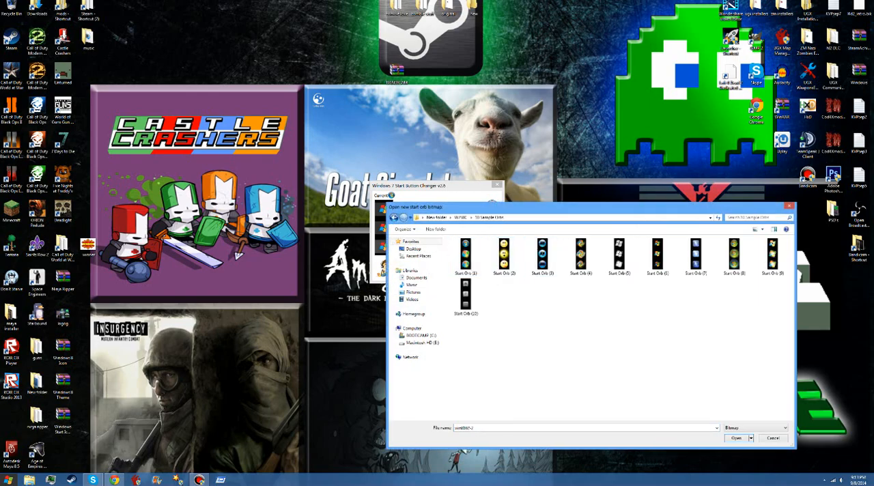
pyautogui.click(657, 257)
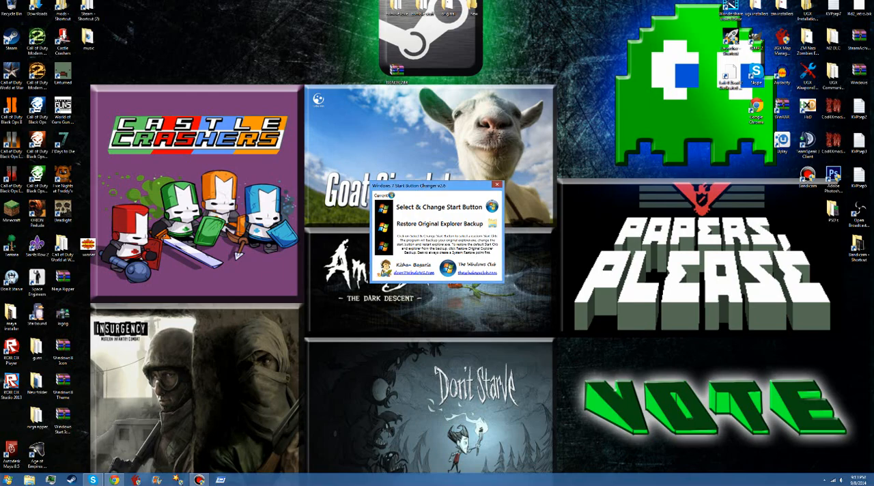
# Step: Close Windows 7 Start Button Changer, leaving the game-artwork desktop clear
pyautogui.click(497, 185)
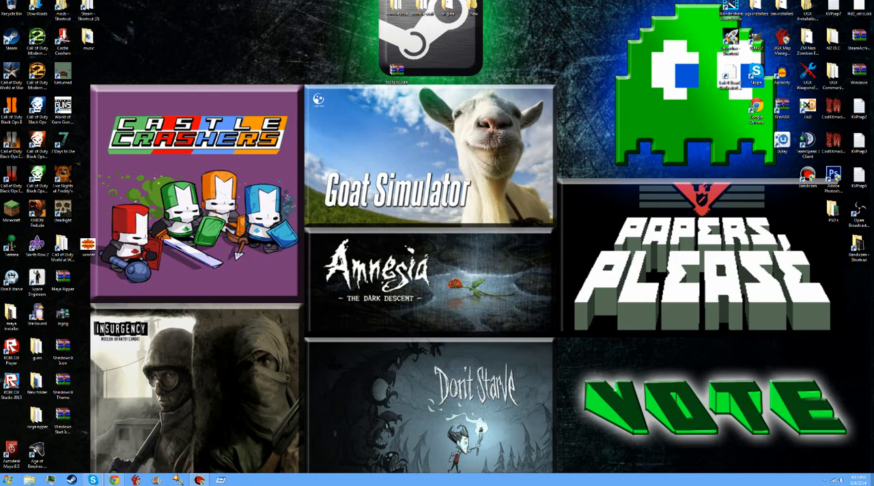
pyautogui.moveTo(809, 38)
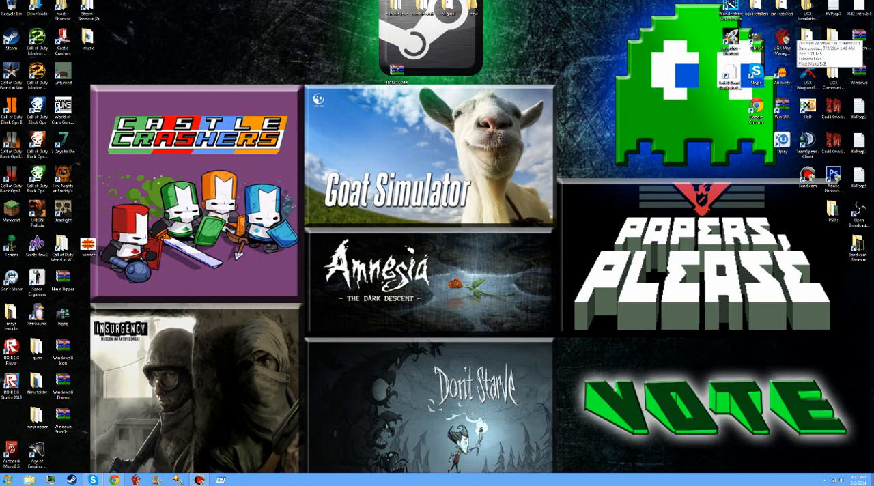